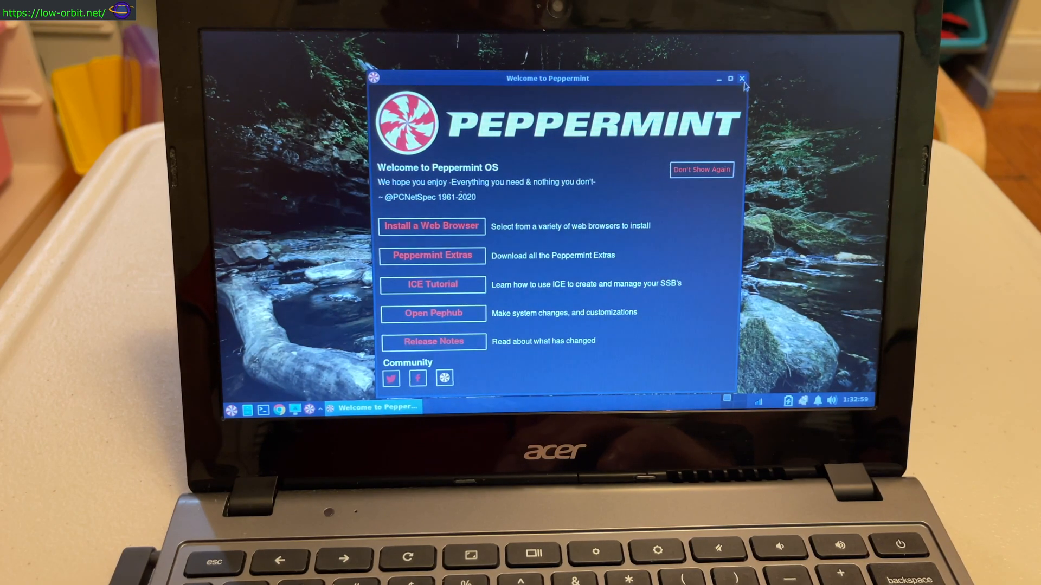
Step: Close the Welcome to Peppermint window to reveal the waterfall desktop
click(742, 77)
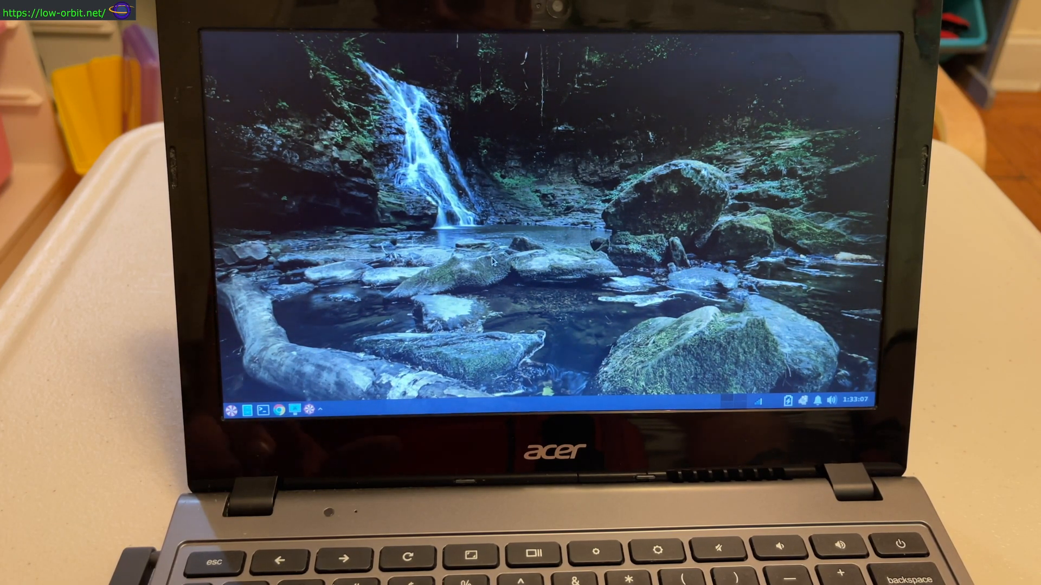
click(224, 407)
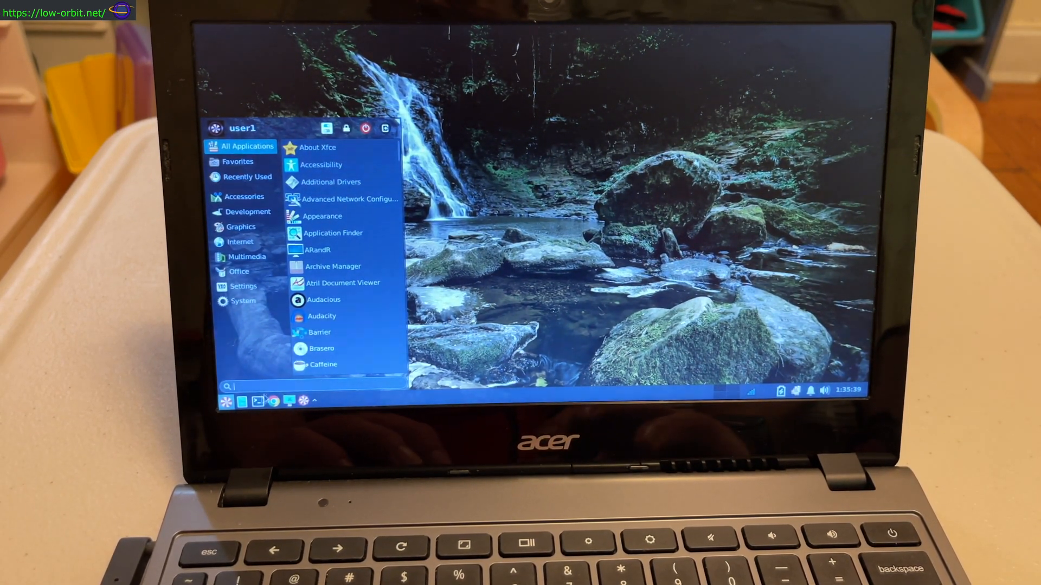
mouse_move(254, 402)
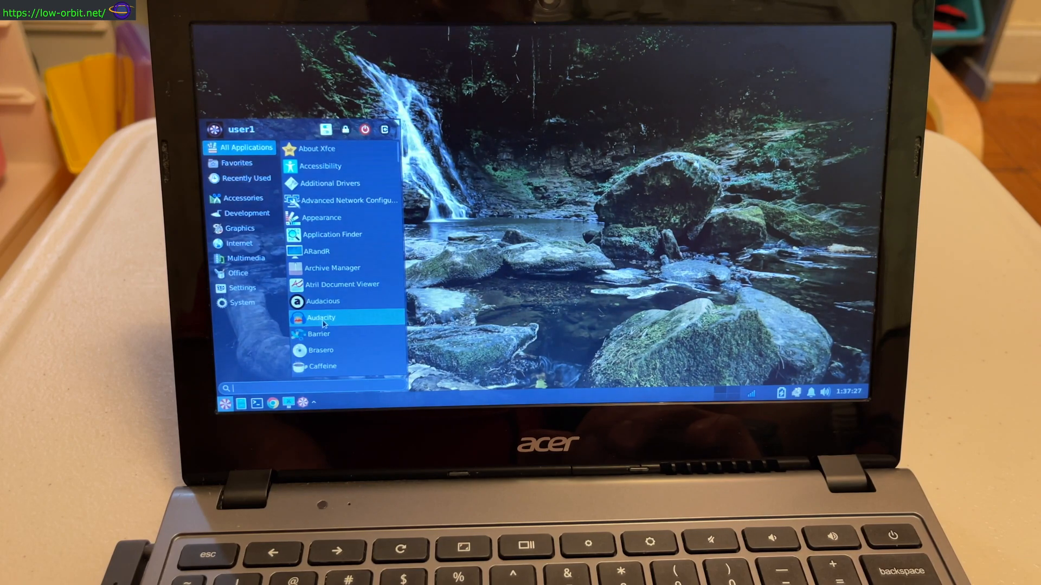
mouse_move(322, 318)
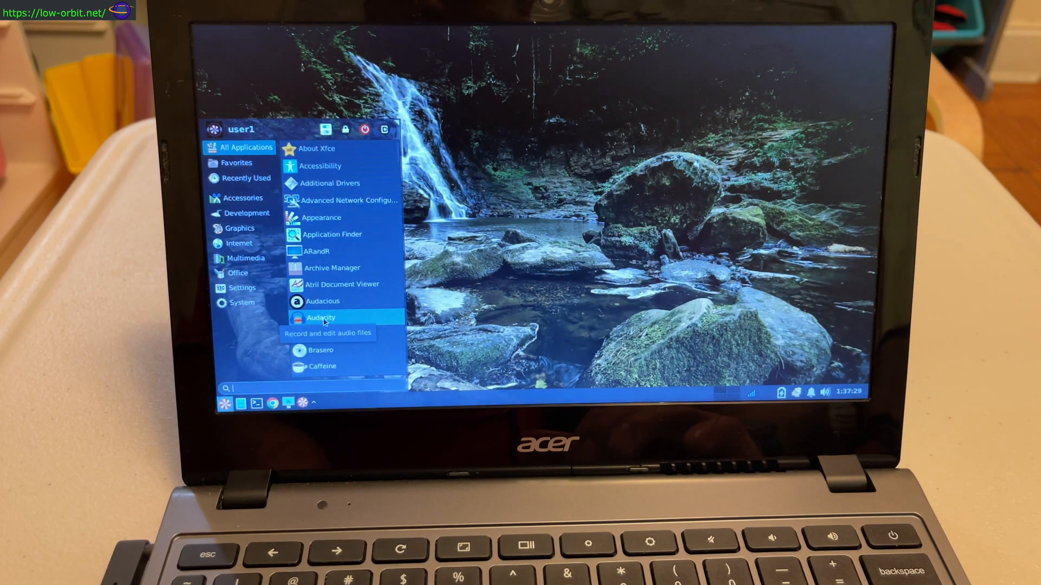
Step: Filter the application menu to the Graphics category
click(240, 228)
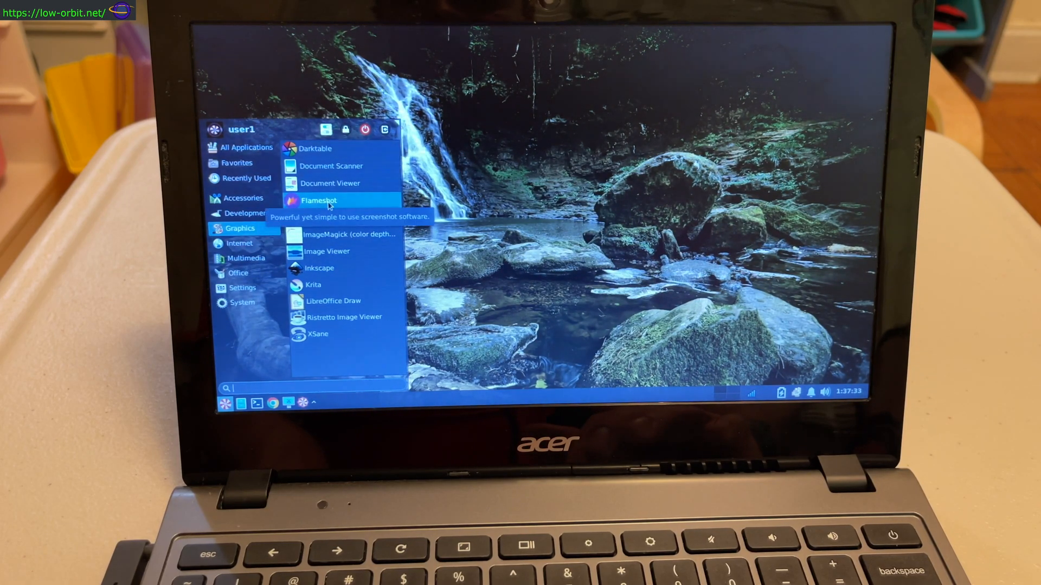
mouse_move(350, 217)
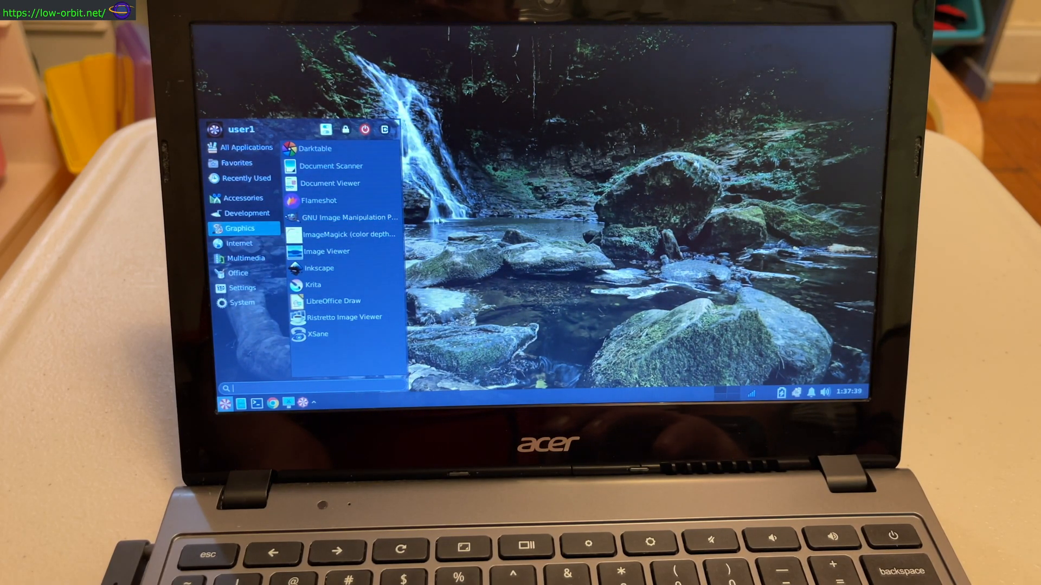
mouse_move(351, 217)
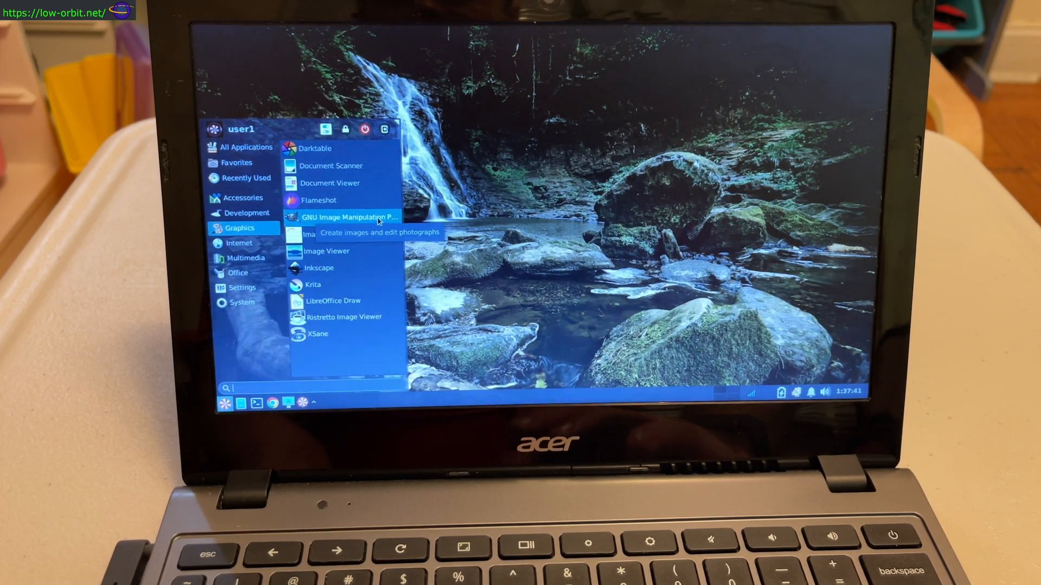
Step: Launch GIMP and discard the images recovered from the crash
click(351, 216)
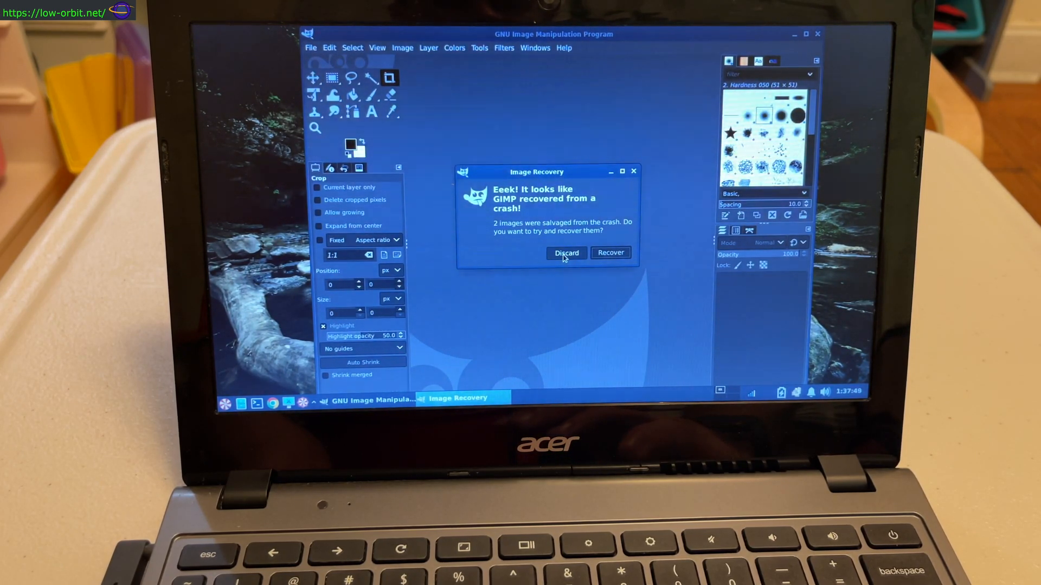
click(565, 253)
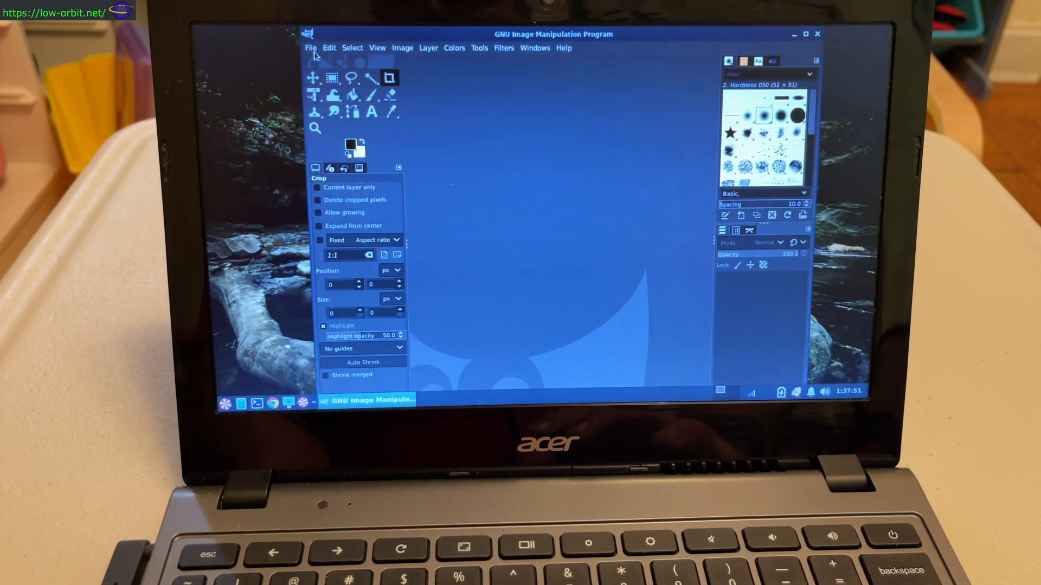
Step: Create a new 1920×1080 image from File > New
click(310, 47)
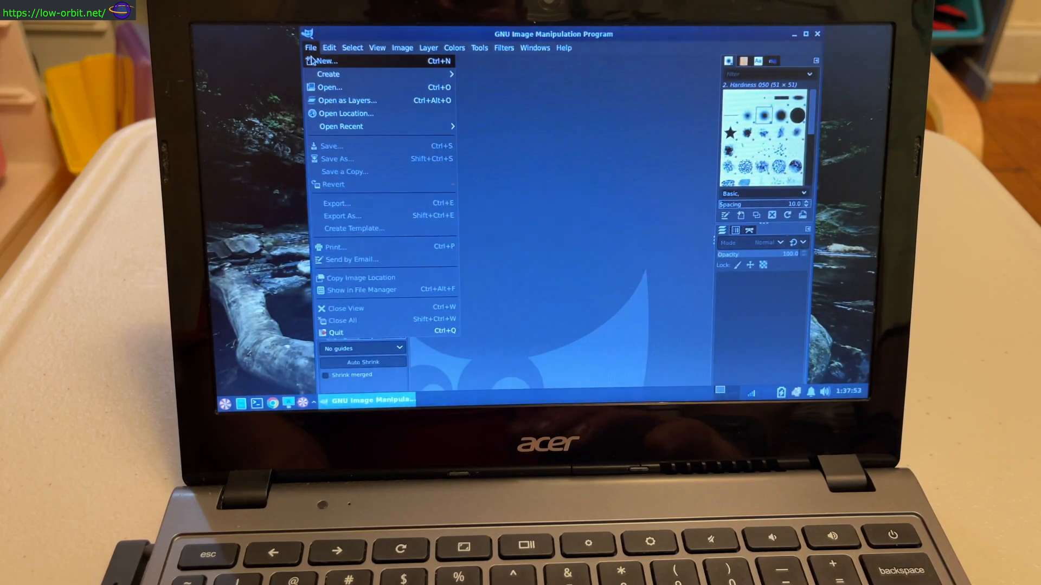
click(325, 60)
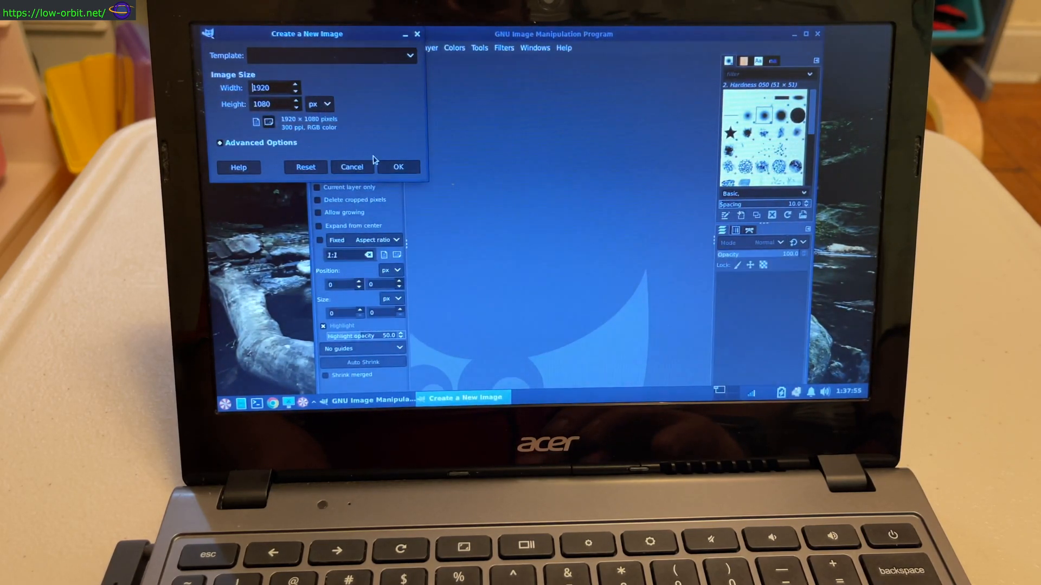
click(398, 166)
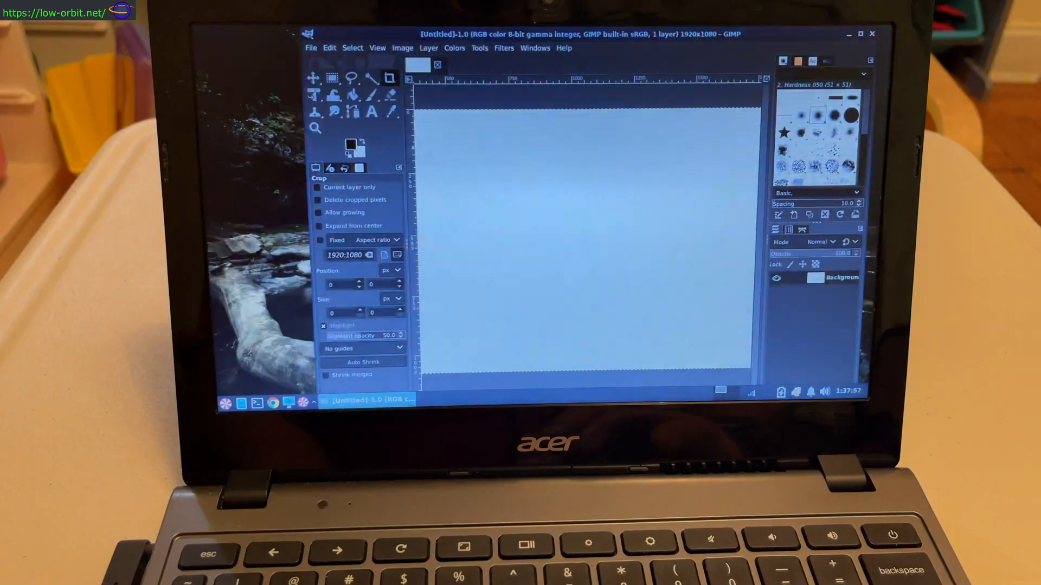
Step: Paint a black zigzag scribble across the canvas with the Paintbrush
click(372, 95)
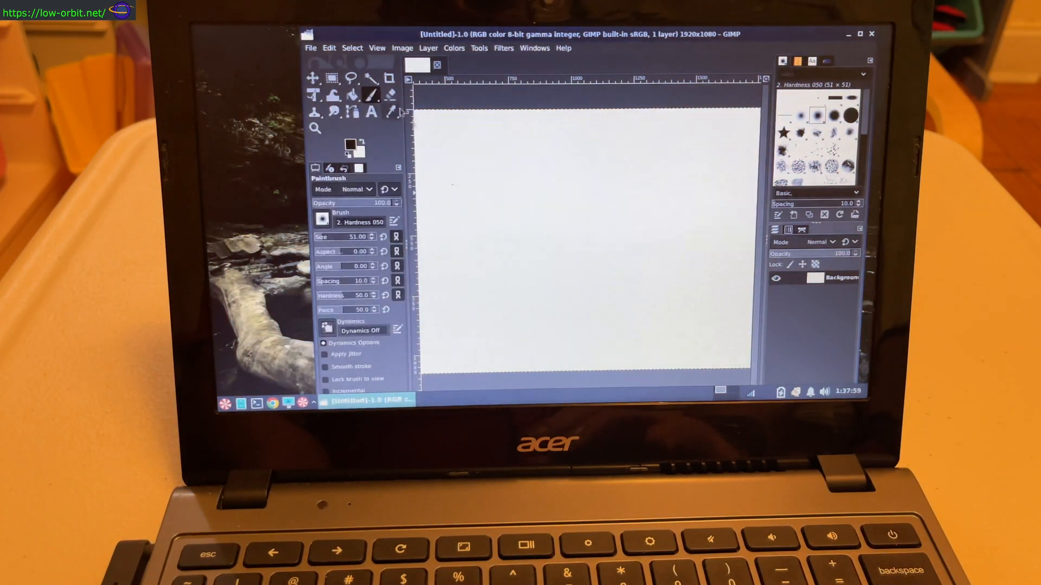
drag(441, 139, 660, 228)
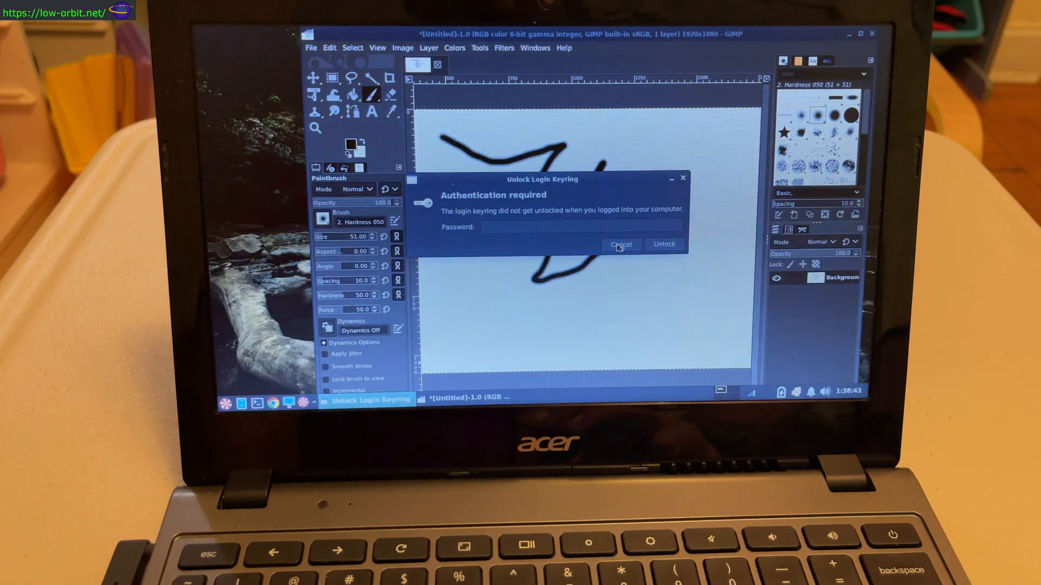
Step: Cancel the Unlock Login Keyring password request
click(620, 245)
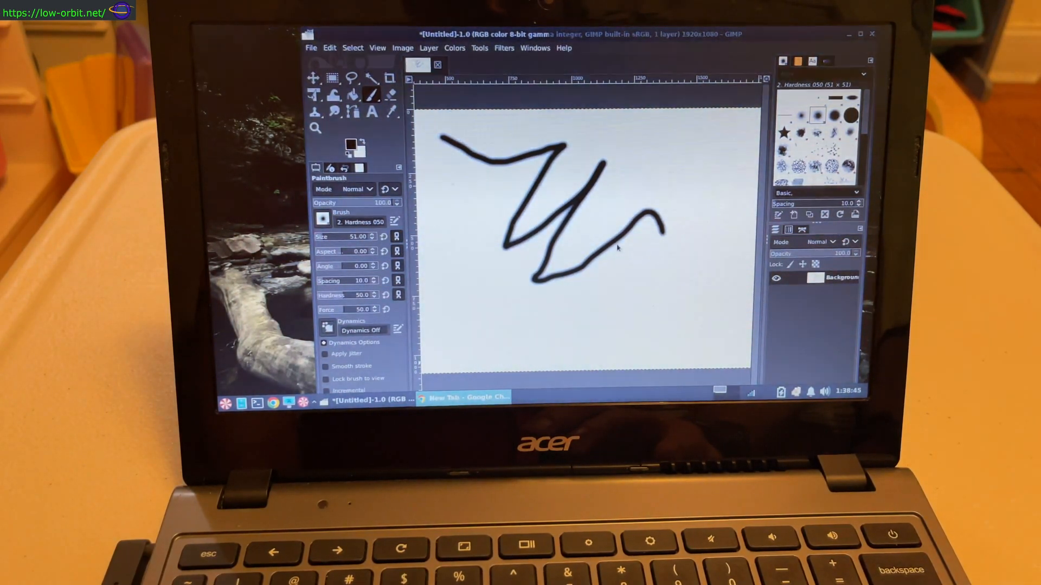
Step: Bring Chrome's New Tab window forward, then quit GIMP discarding the scribble
click(464, 397)
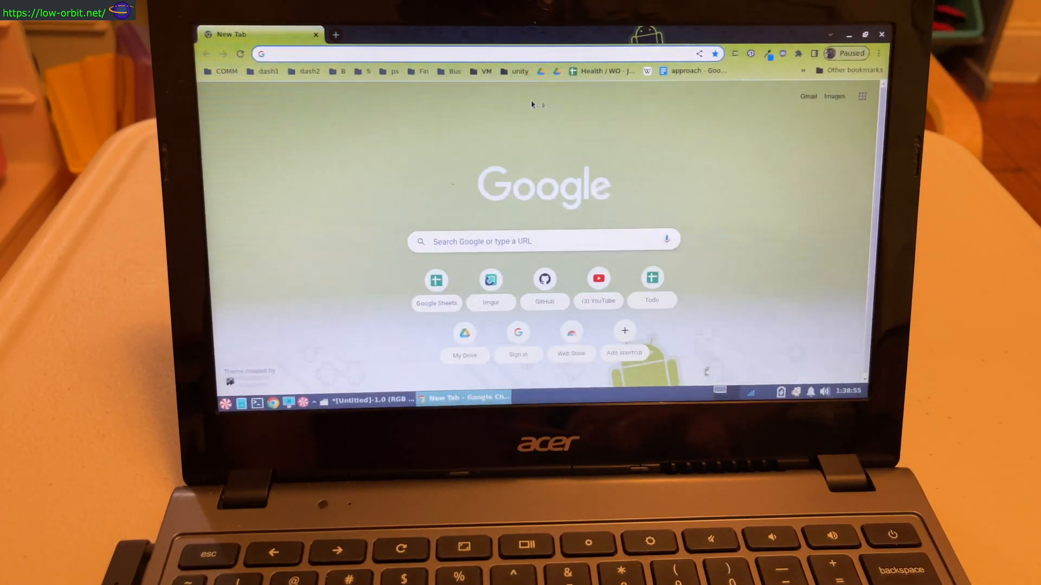
mouse_move(498, 263)
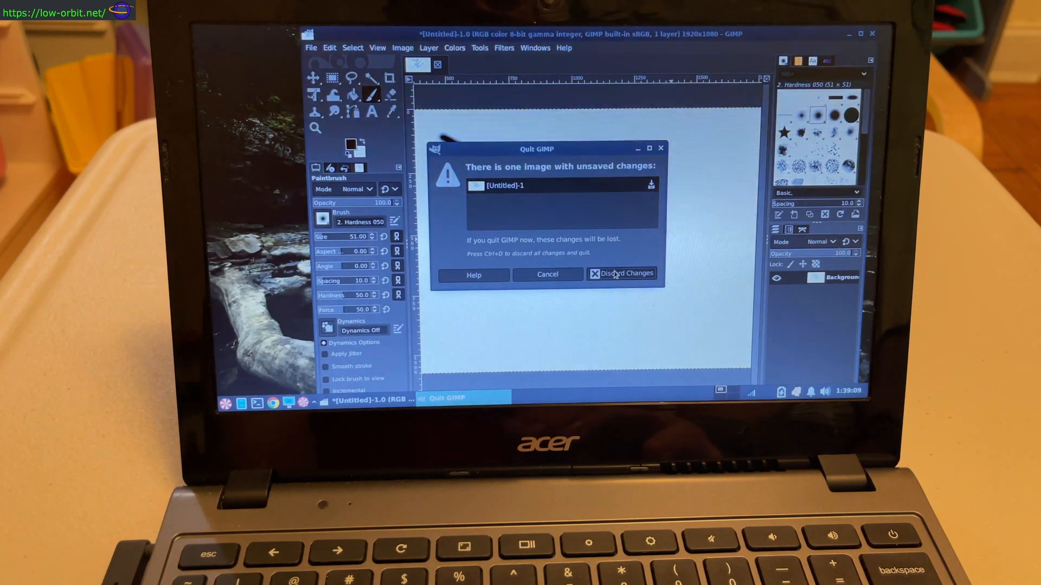
click(626, 273)
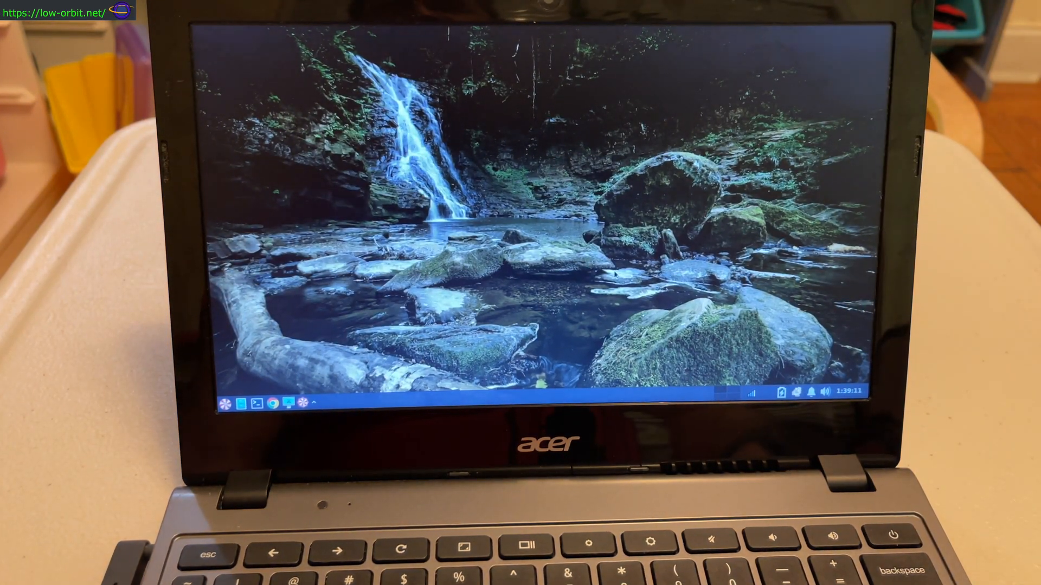